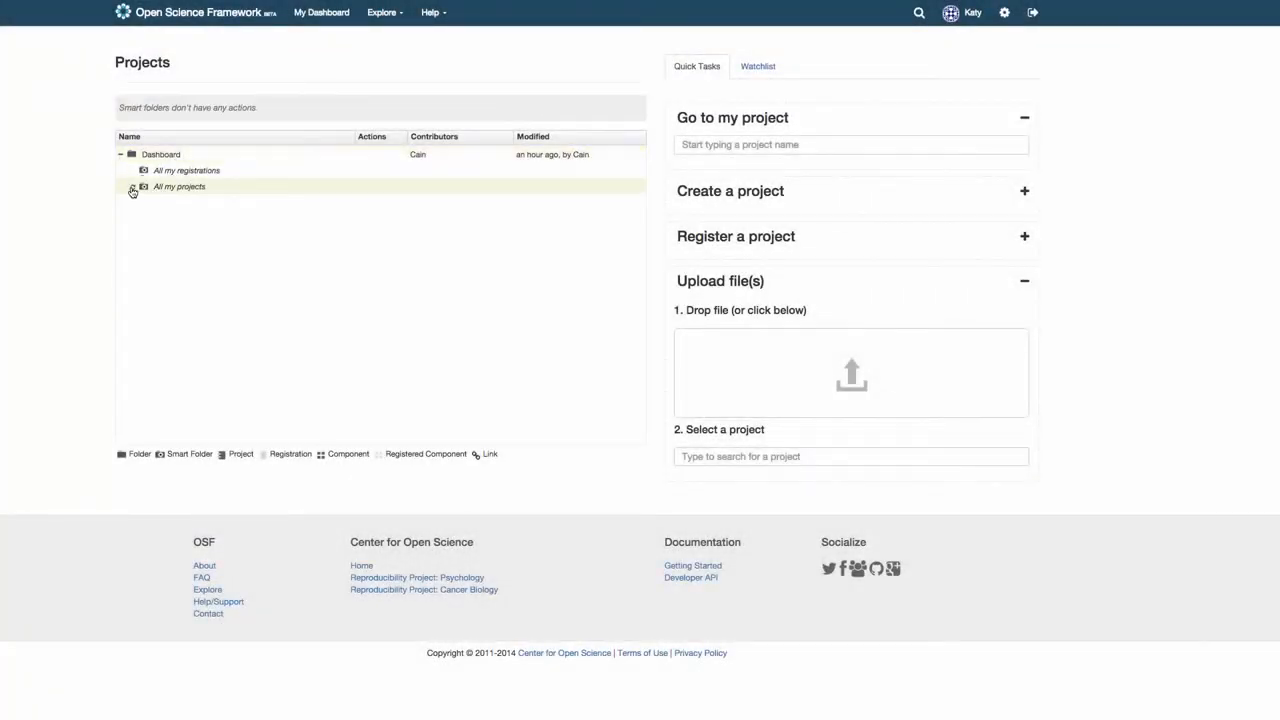
Go to the Demonstration Project from the dashboard and show its Sharing page with one contributor
left_click(132, 188)
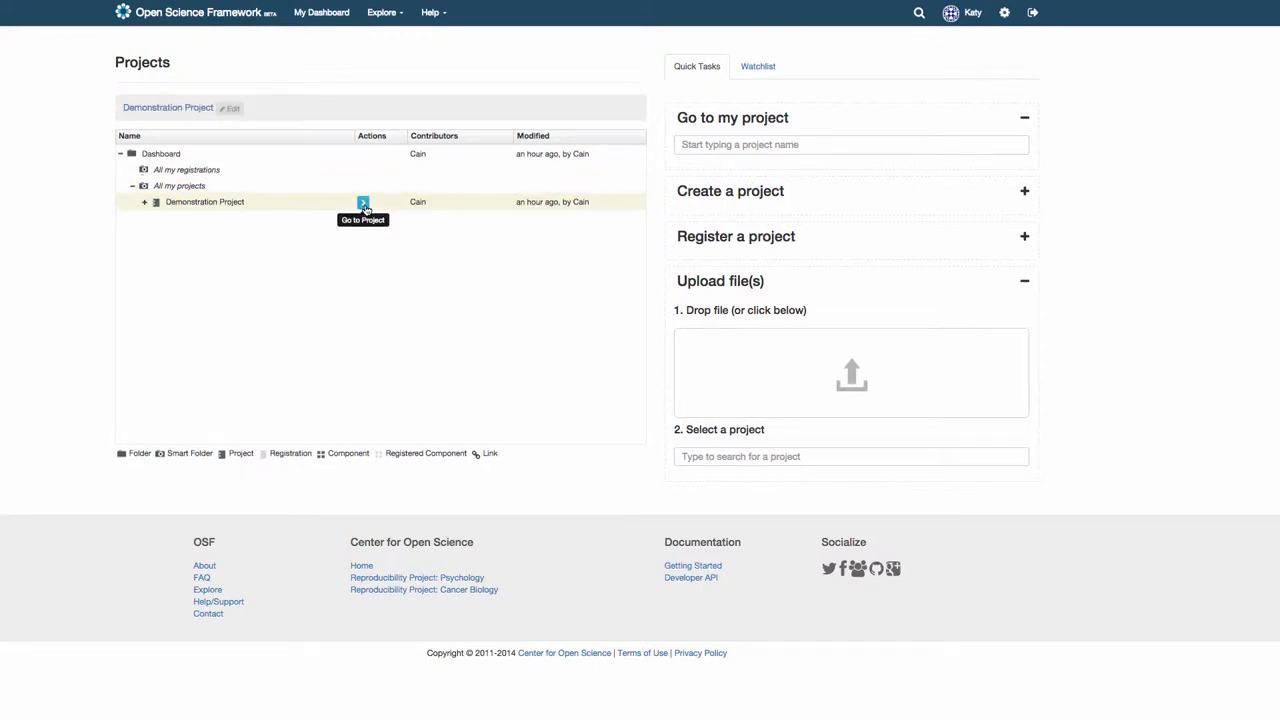
left_click(362, 204)
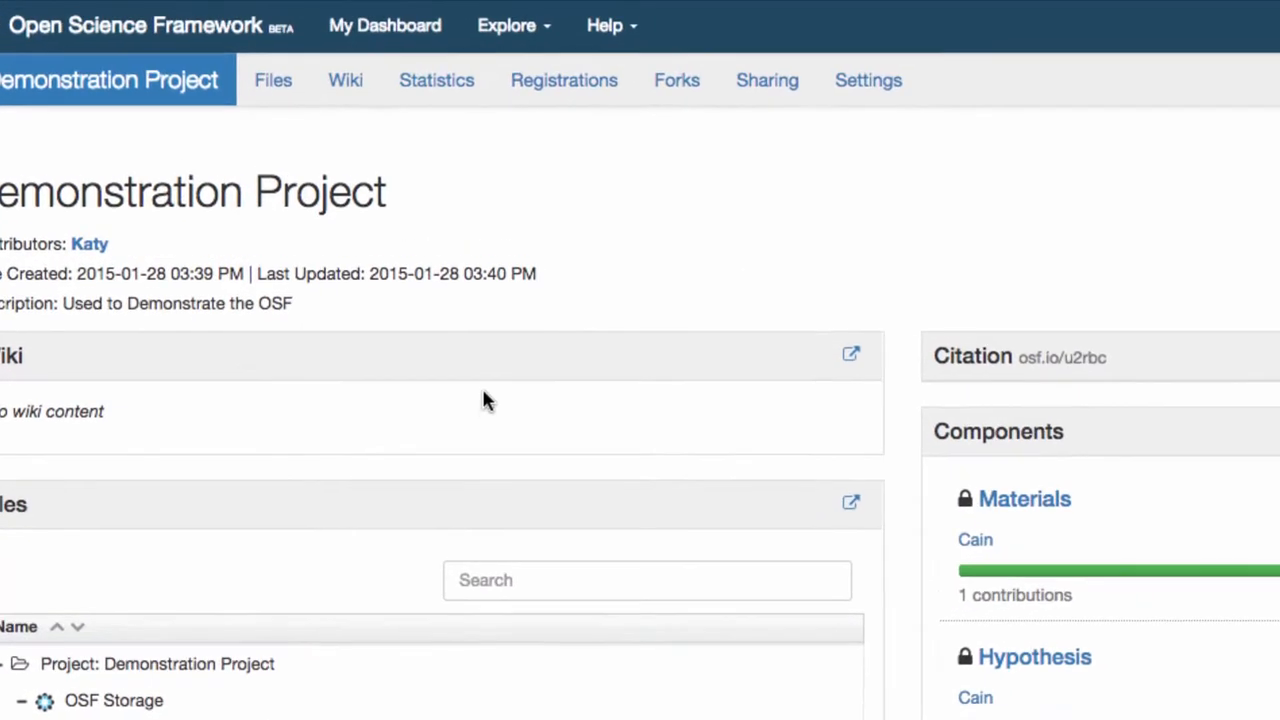
mouse_move(564, 80)
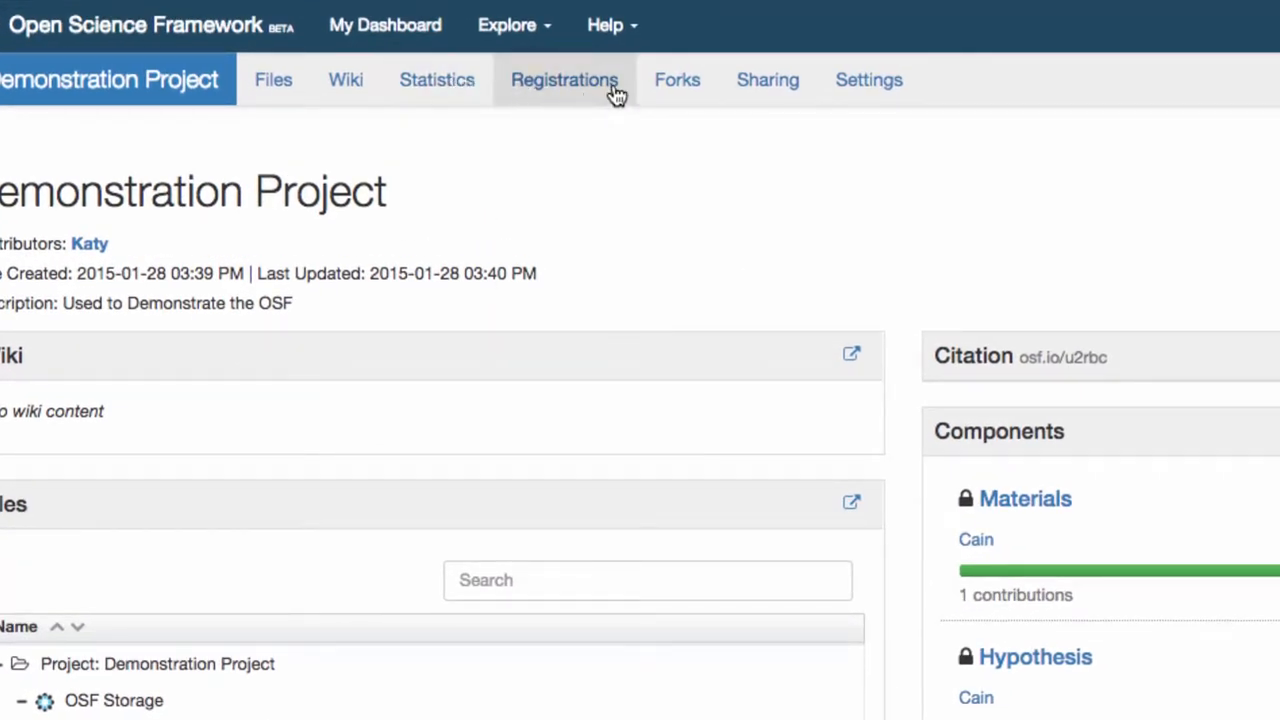
left_click(768, 80)
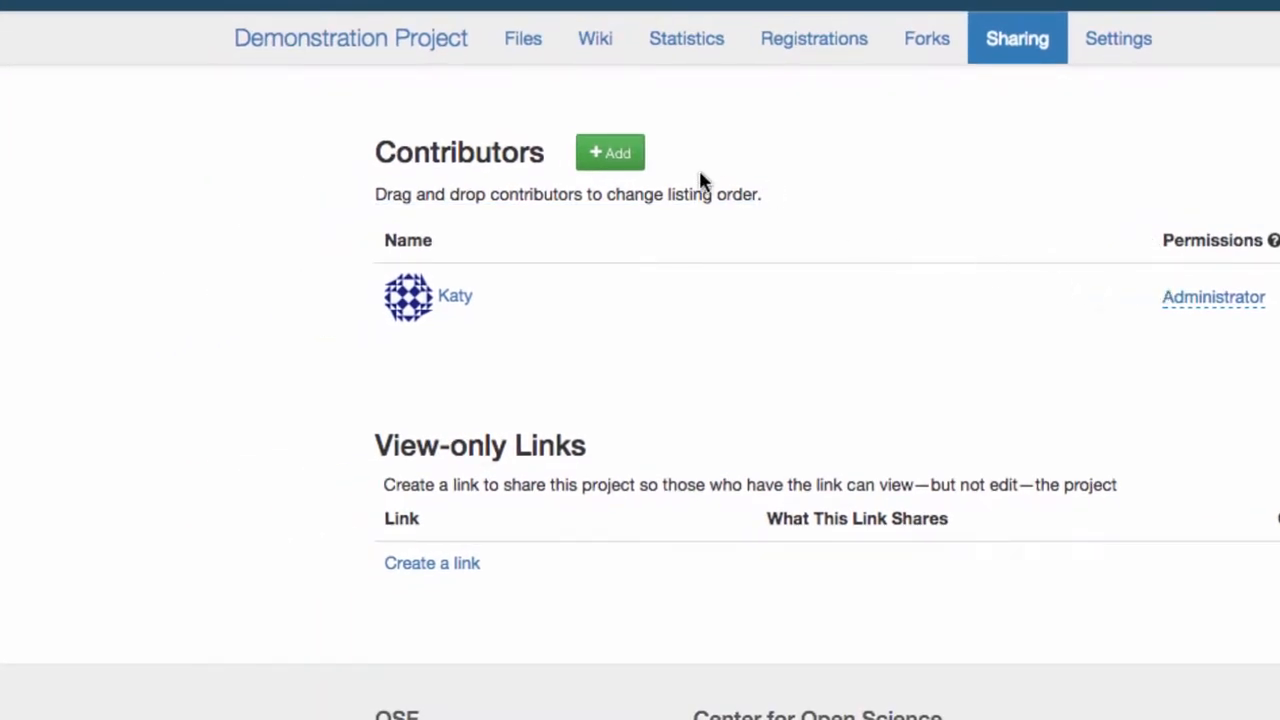
left_click(610, 152)
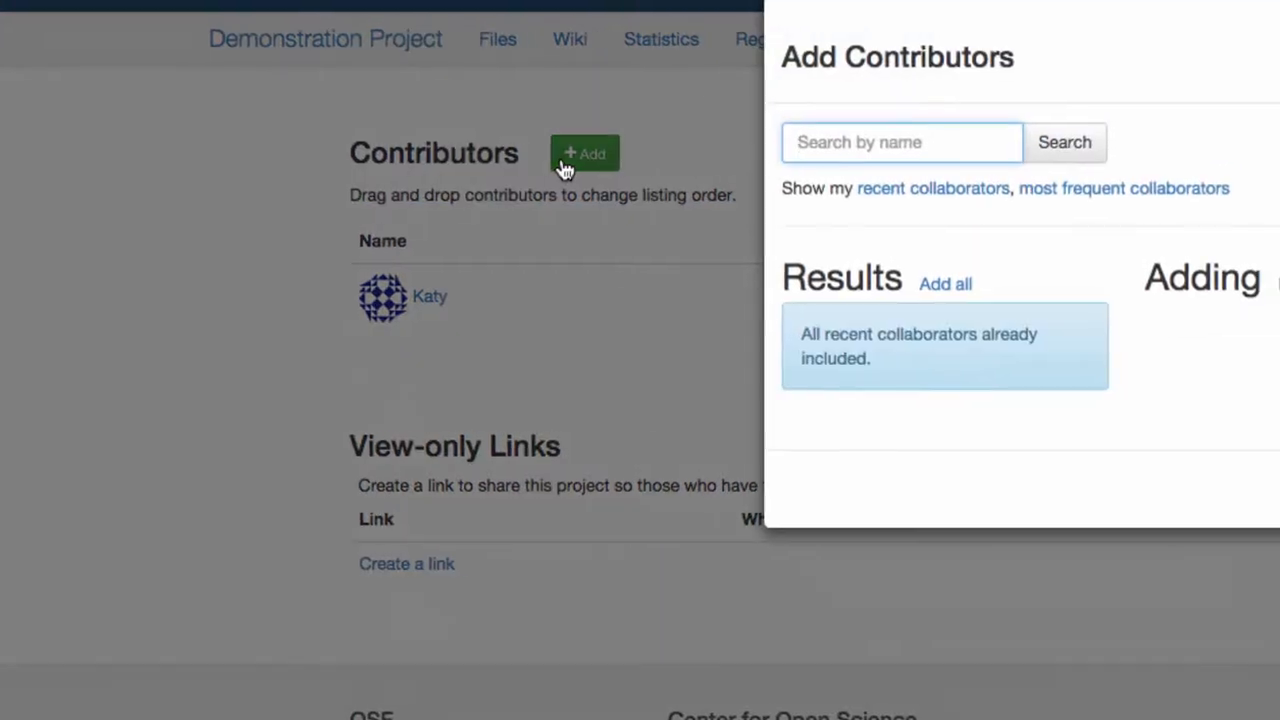
type("katy")
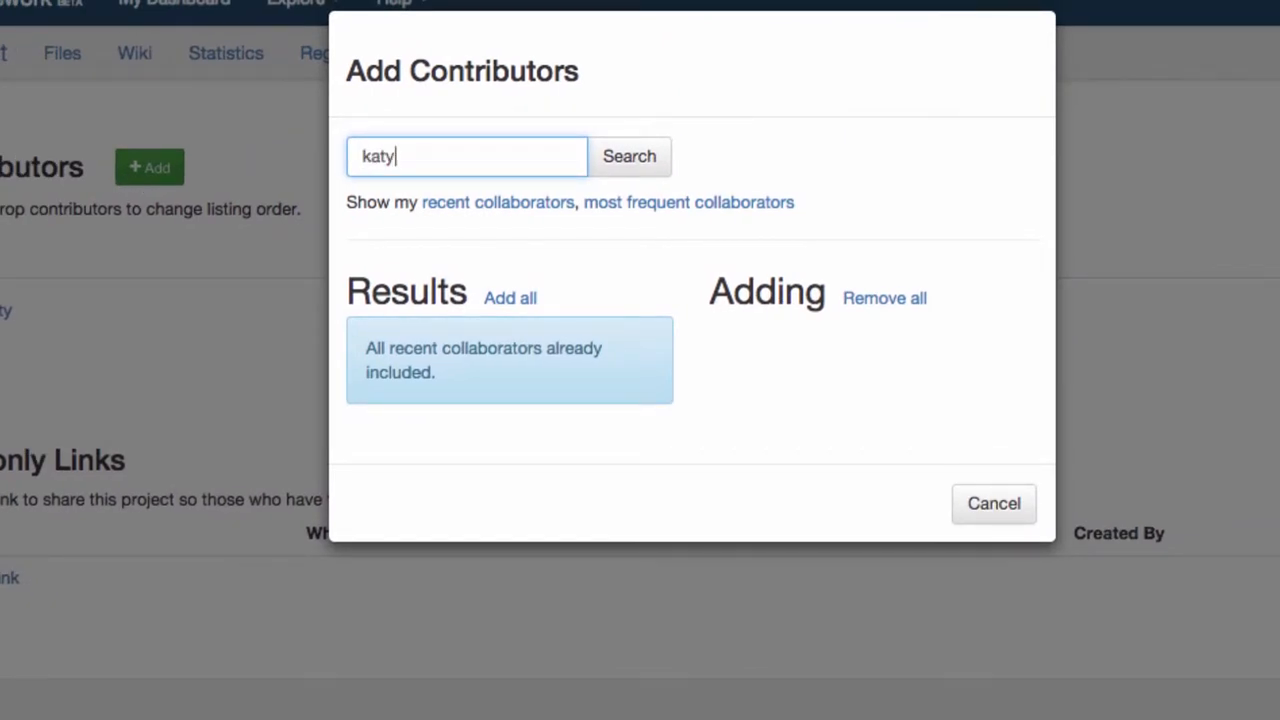
left_click(628, 156)
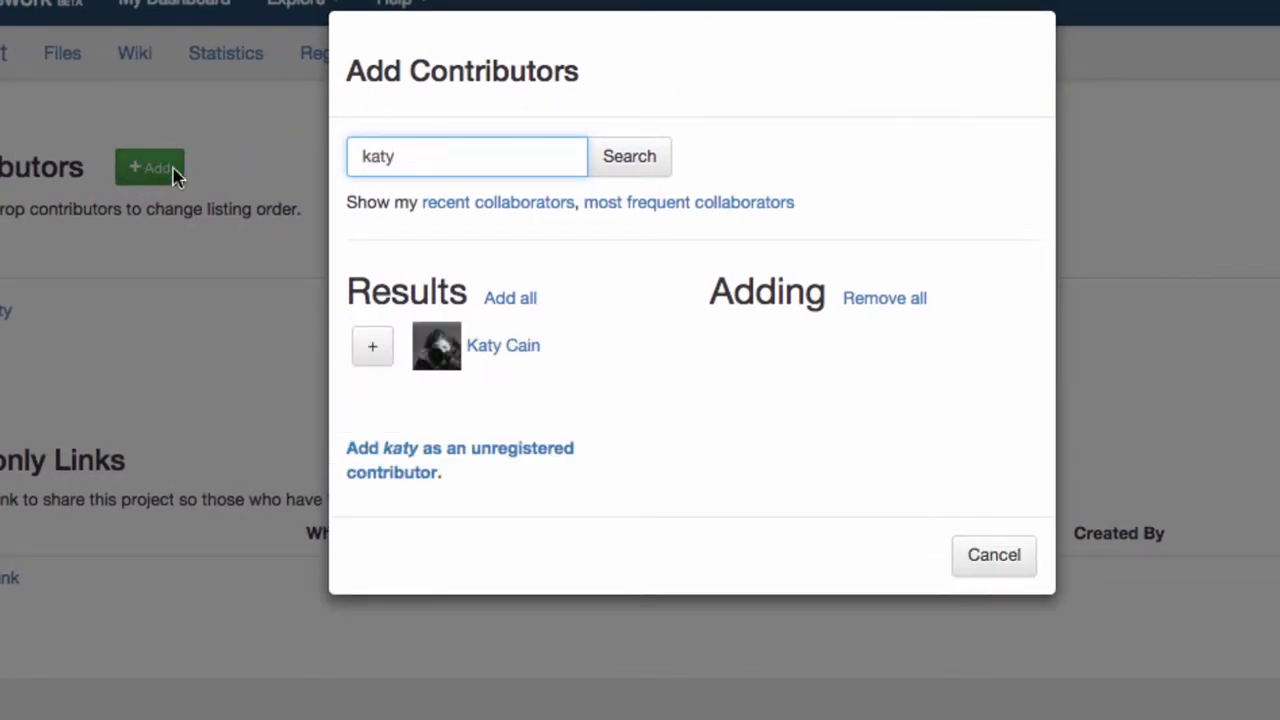
left_click(372, 344)
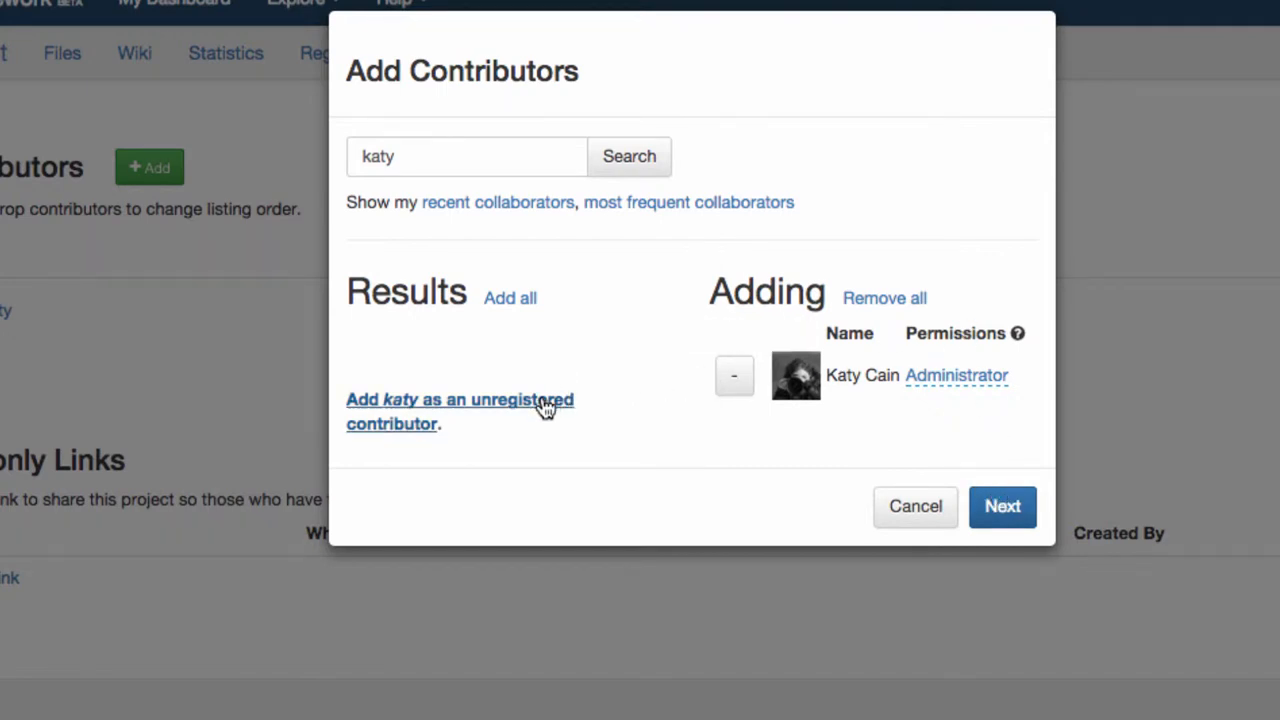
mouse_move(1004, 506)
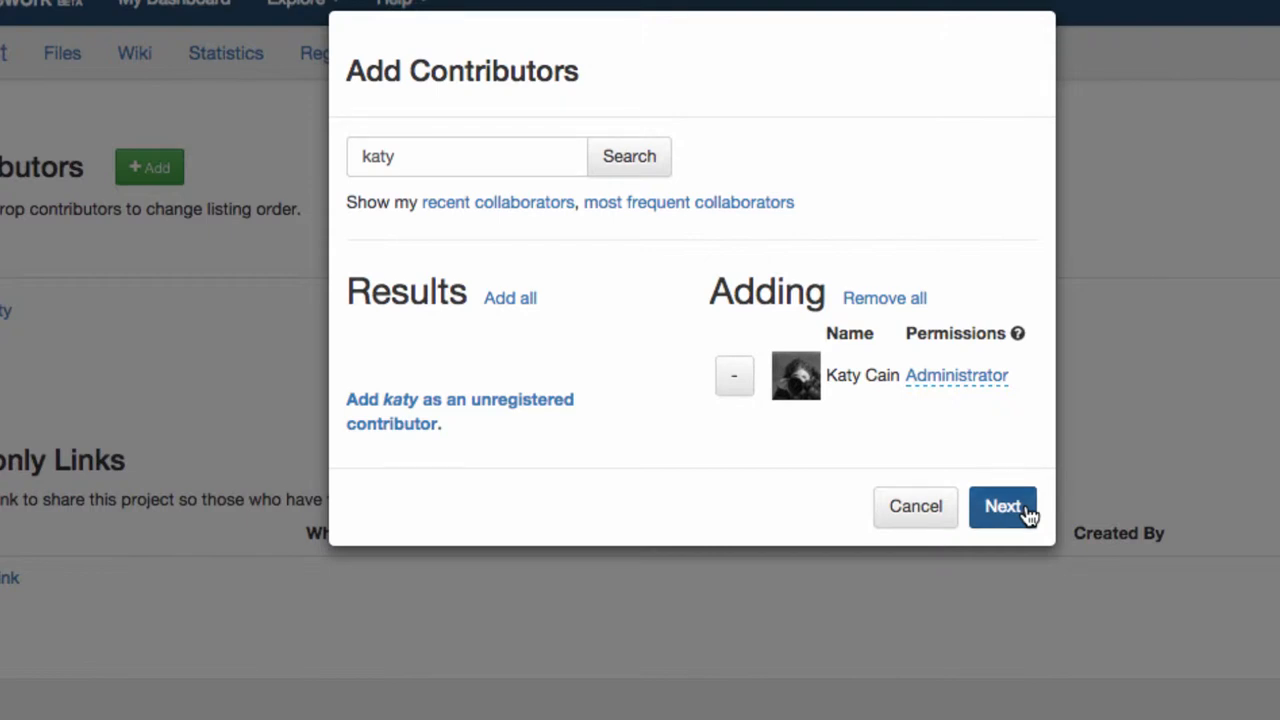
left_click(1002, 506)
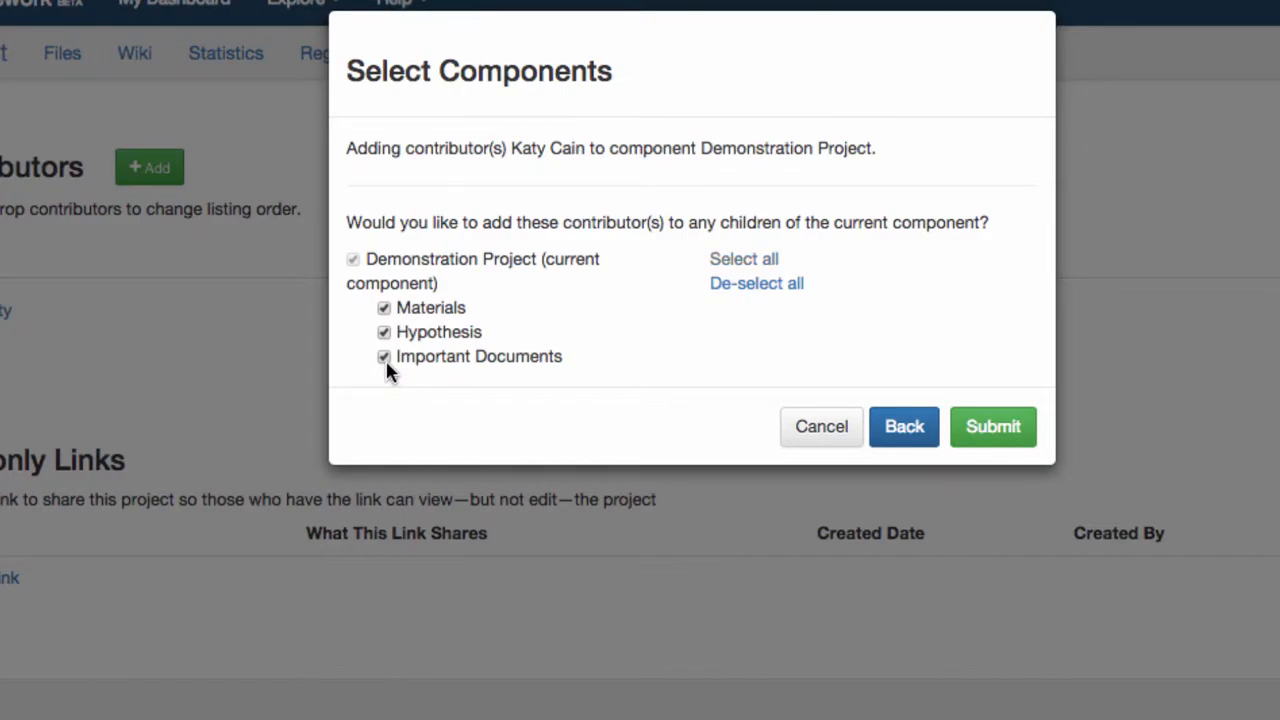
left_click(992, 426)
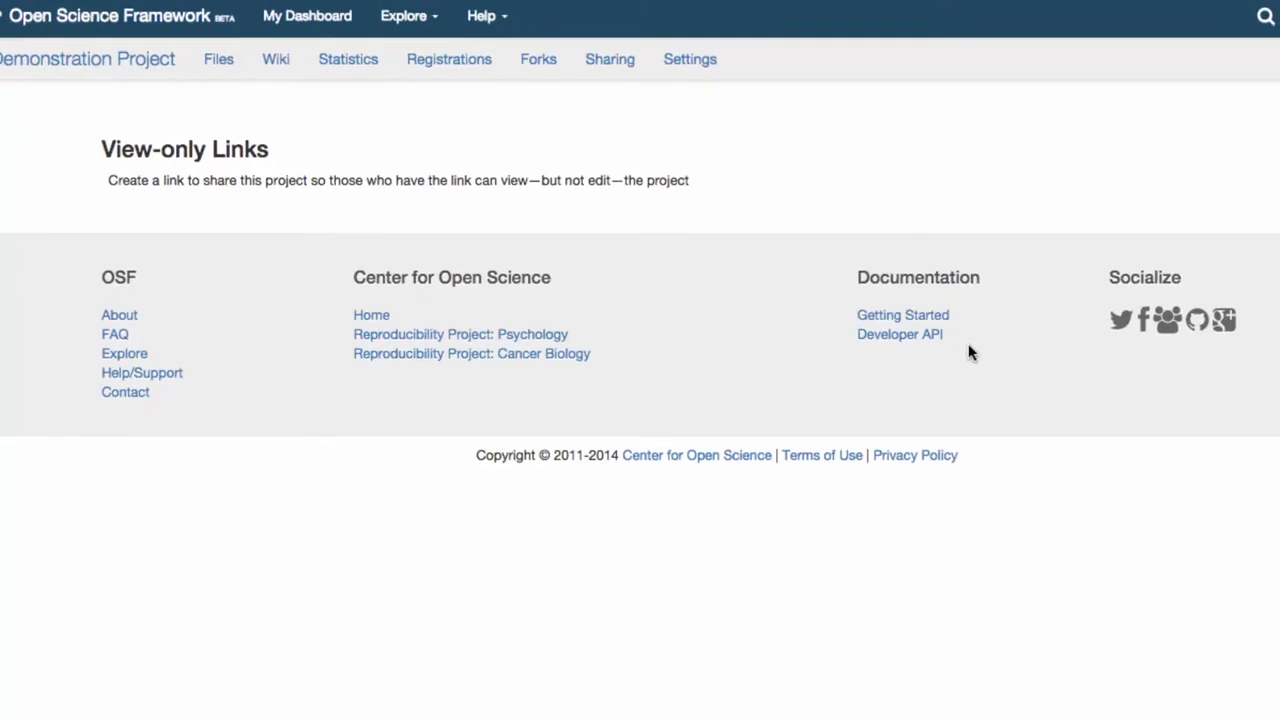
Change the second contributor's permission from Administrator to Read and save the change
left_click(608, 60)
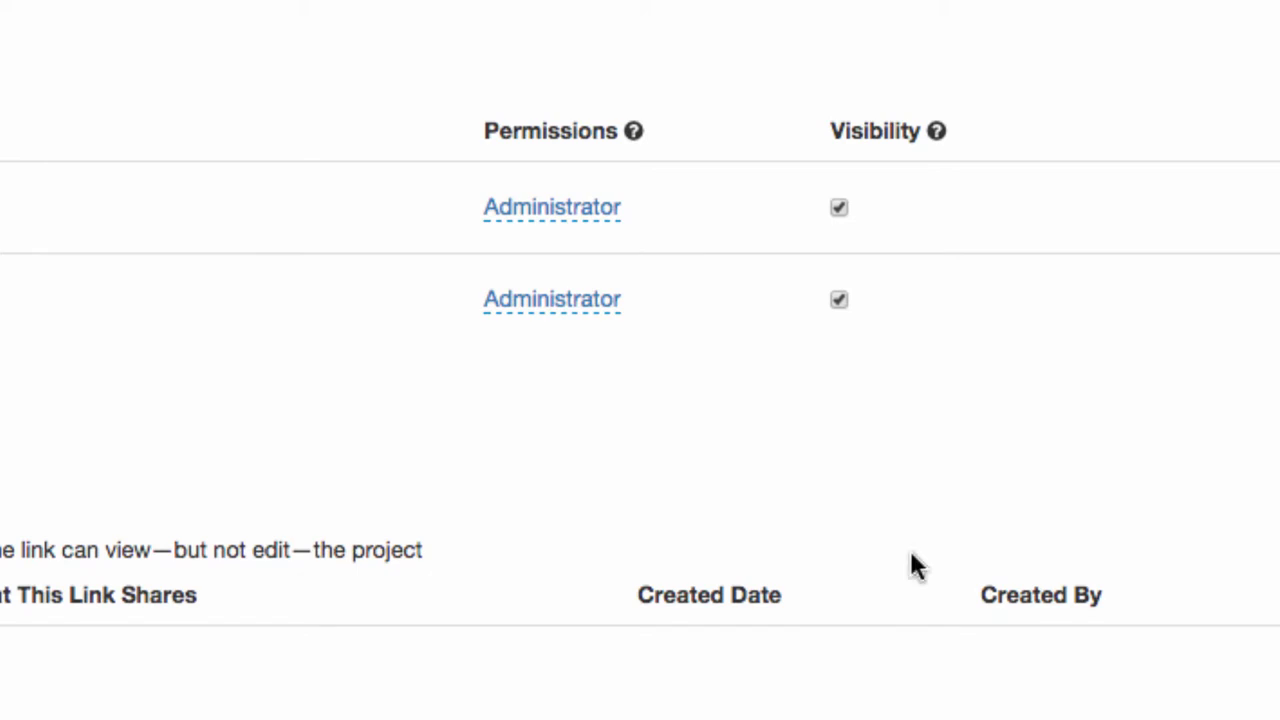
mouse_move(552, 300)
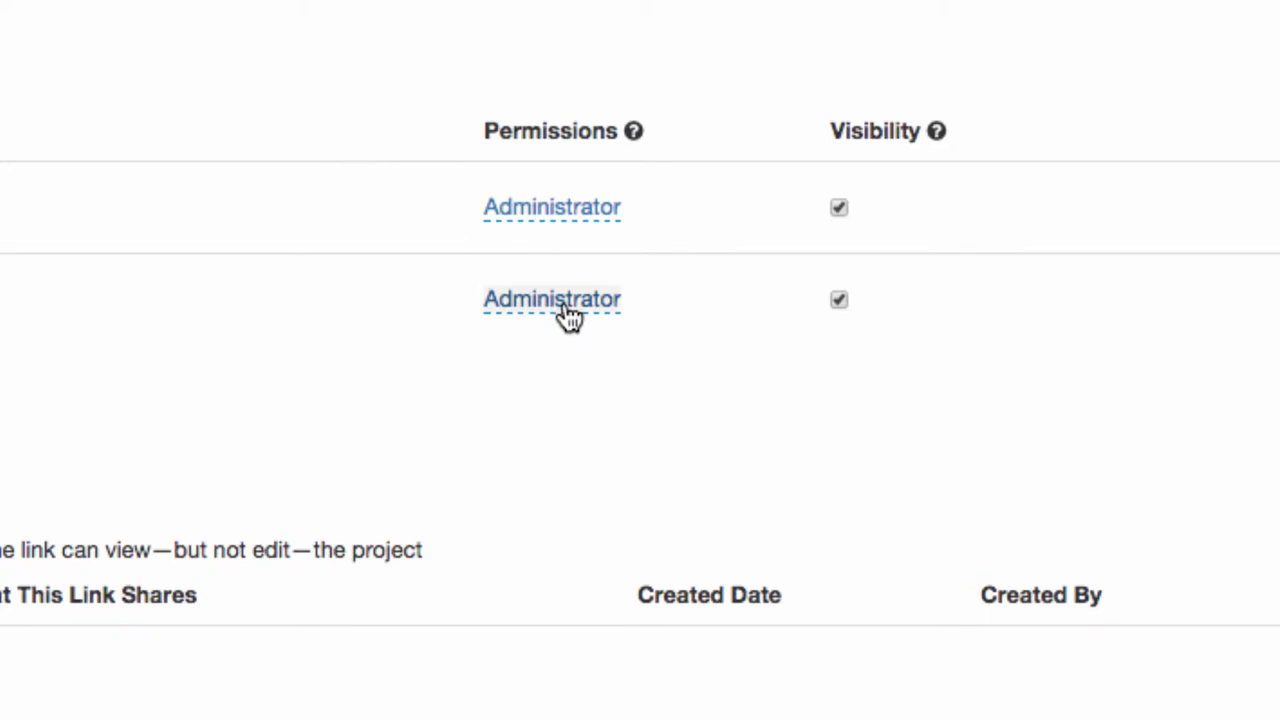
left_click(552, 298)
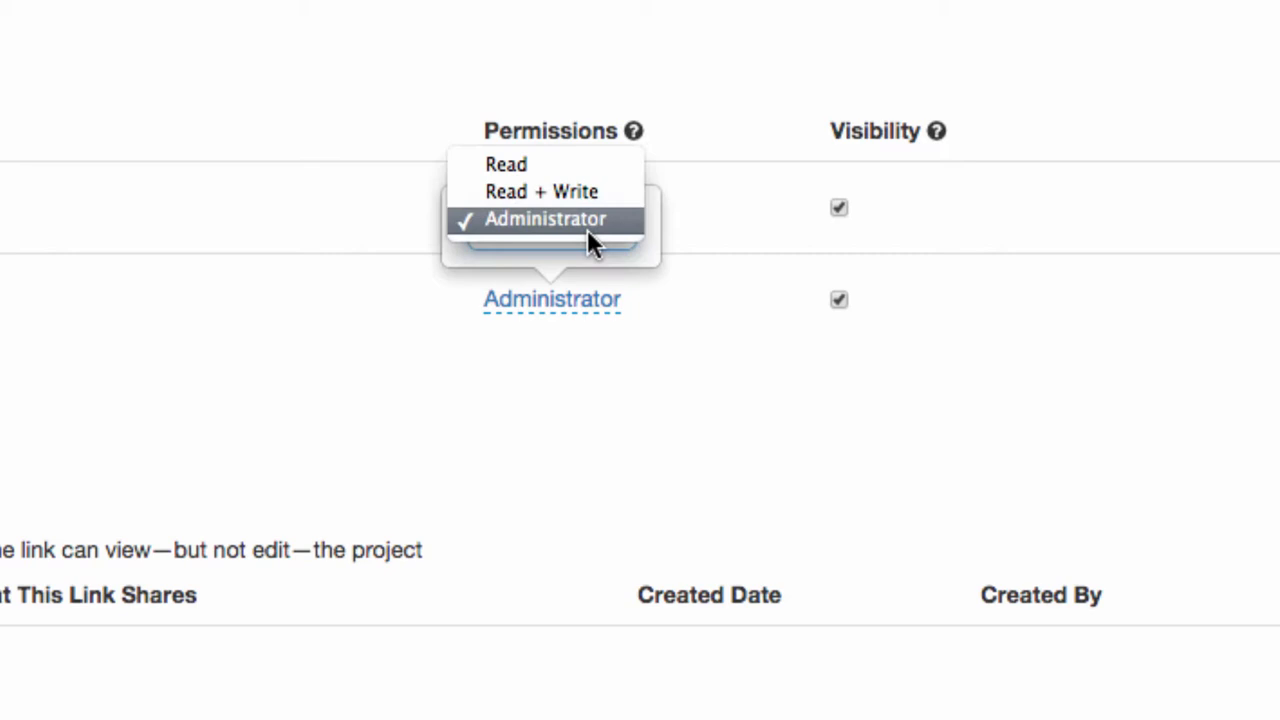
left_click(506, 164)
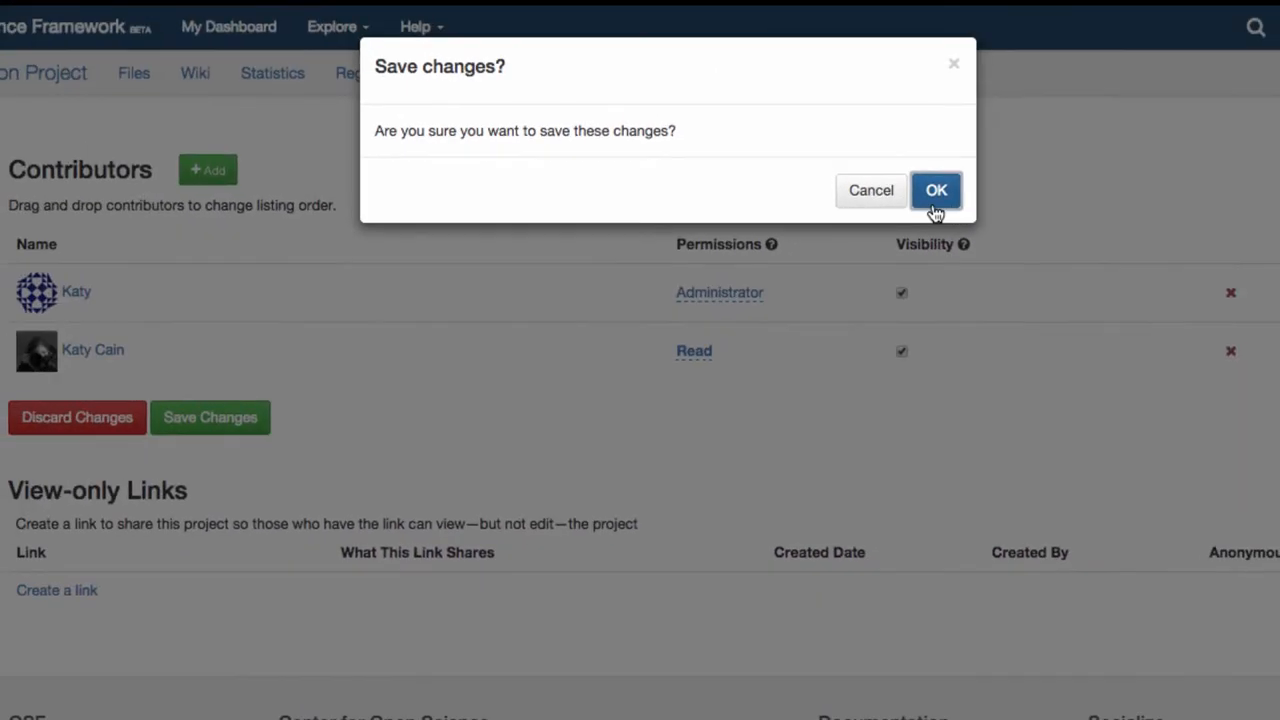
left_click(936, 190)
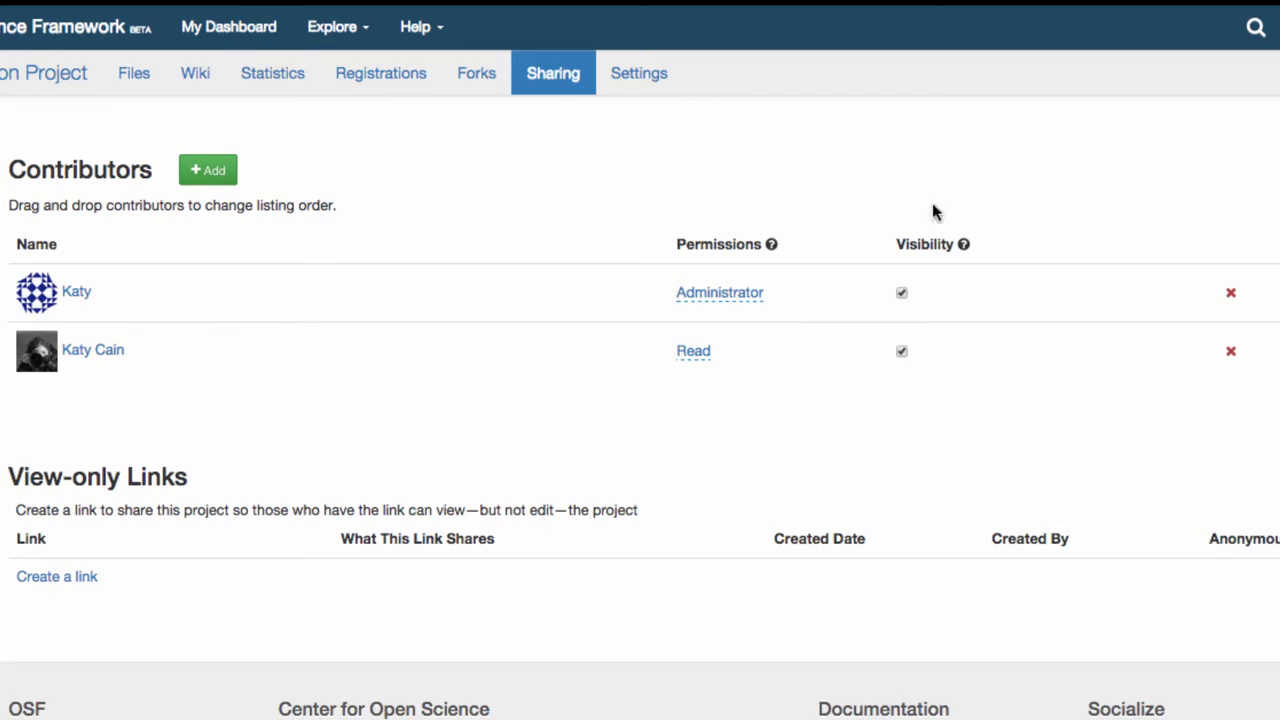
mouse_move(930, 214)
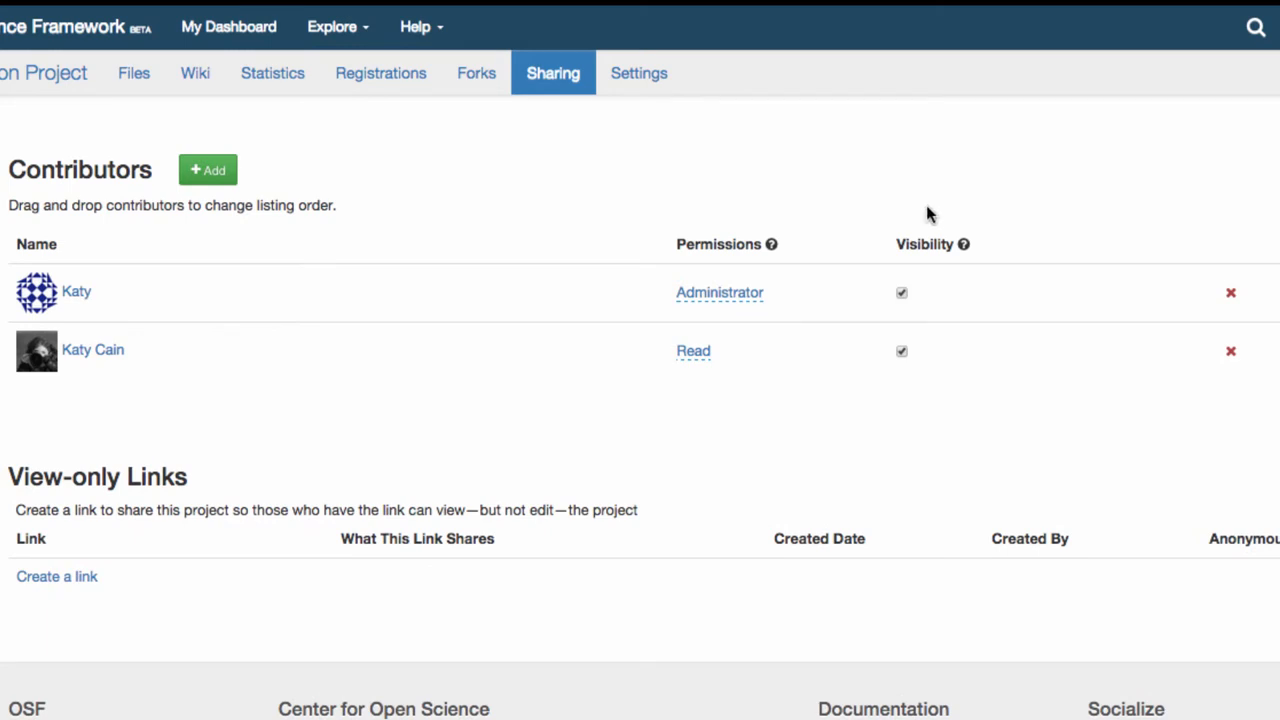
mouse_move(856, 252)
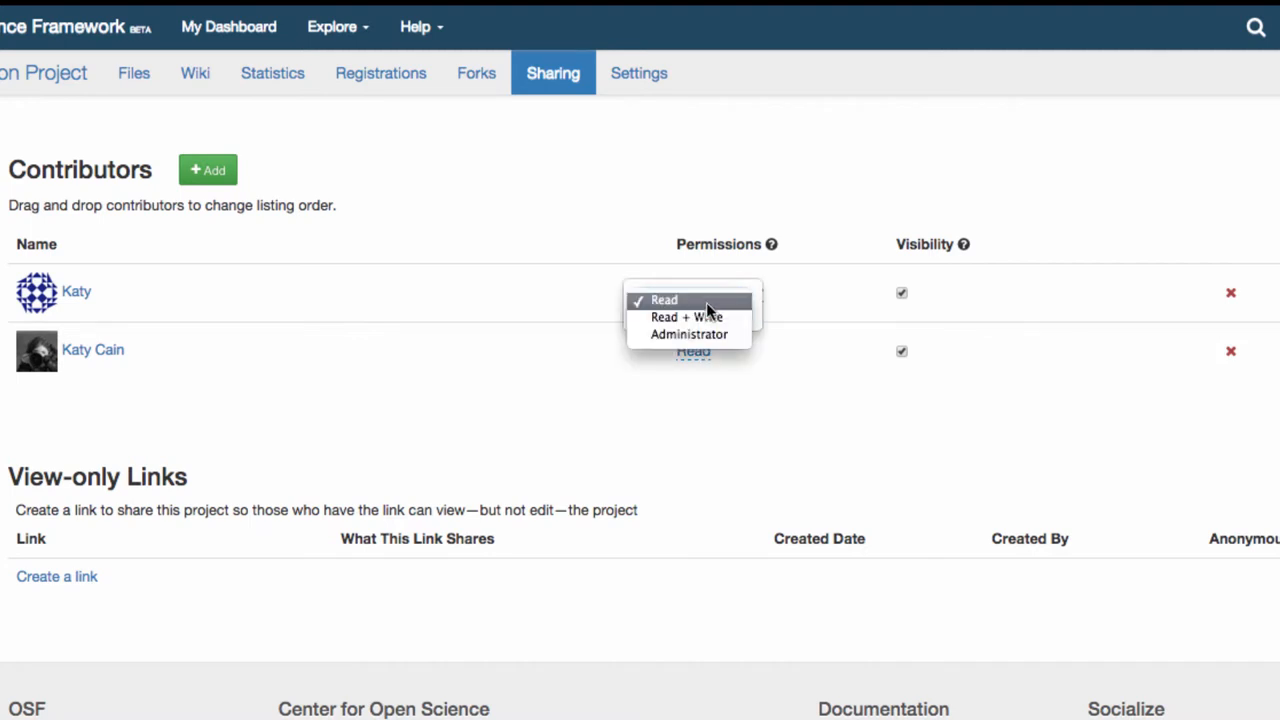
left_click(688, 332)
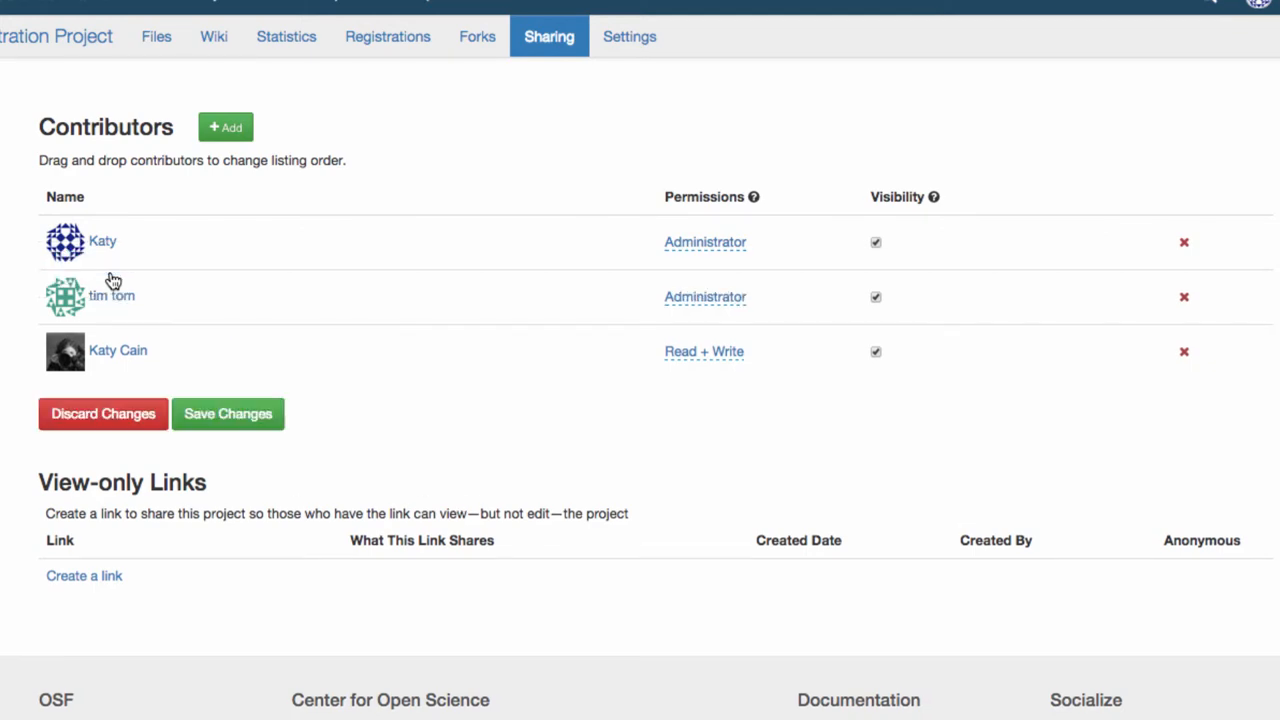
left_click(228, 412)
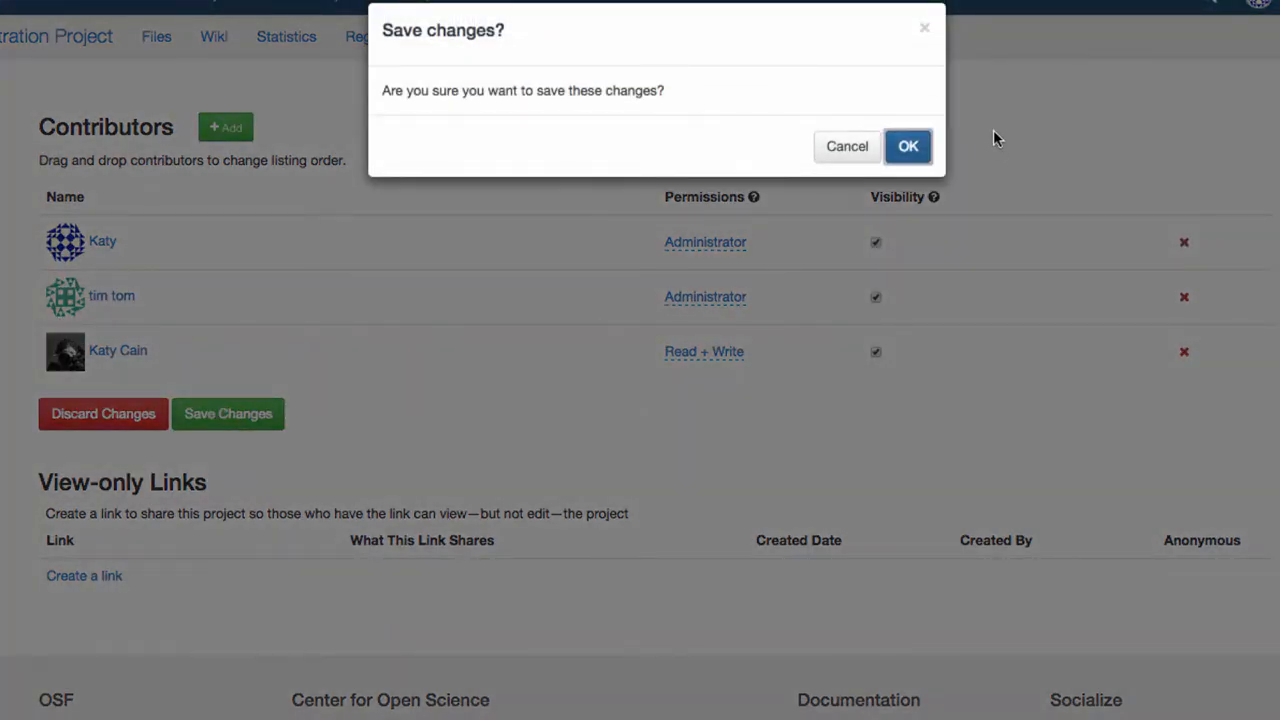
left_click(908, 146)
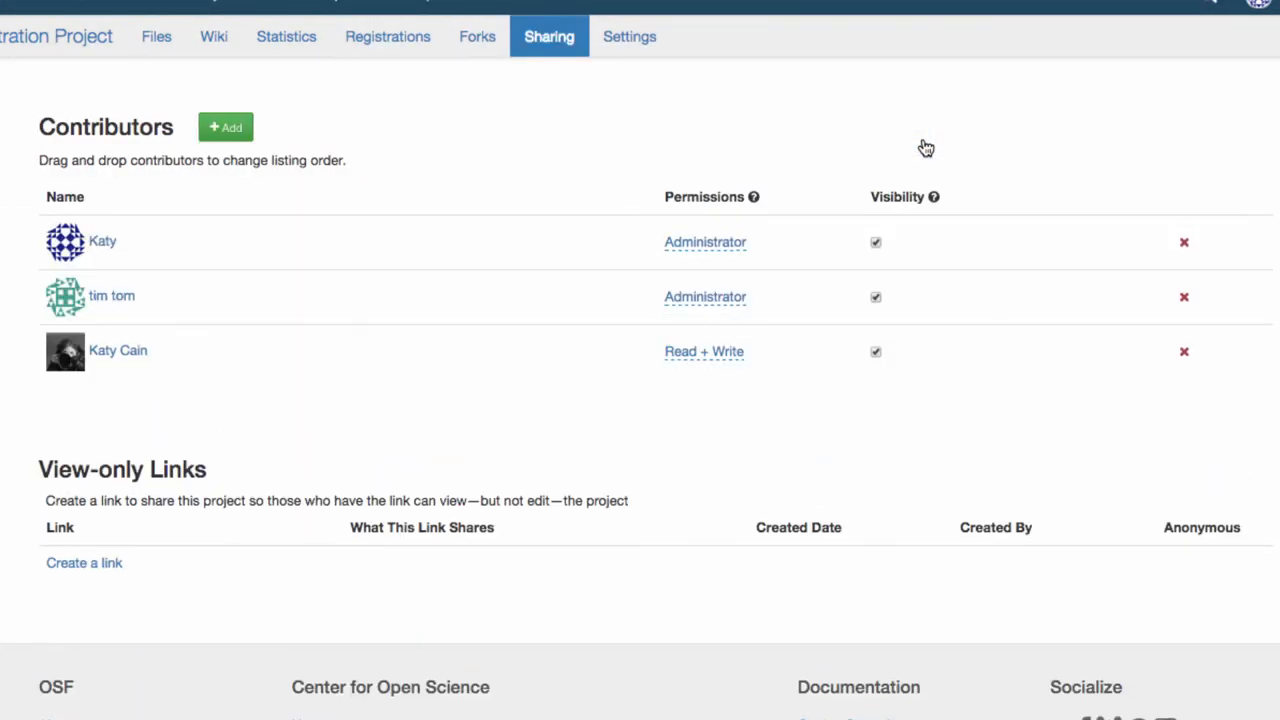
mouse_move(910, 298)
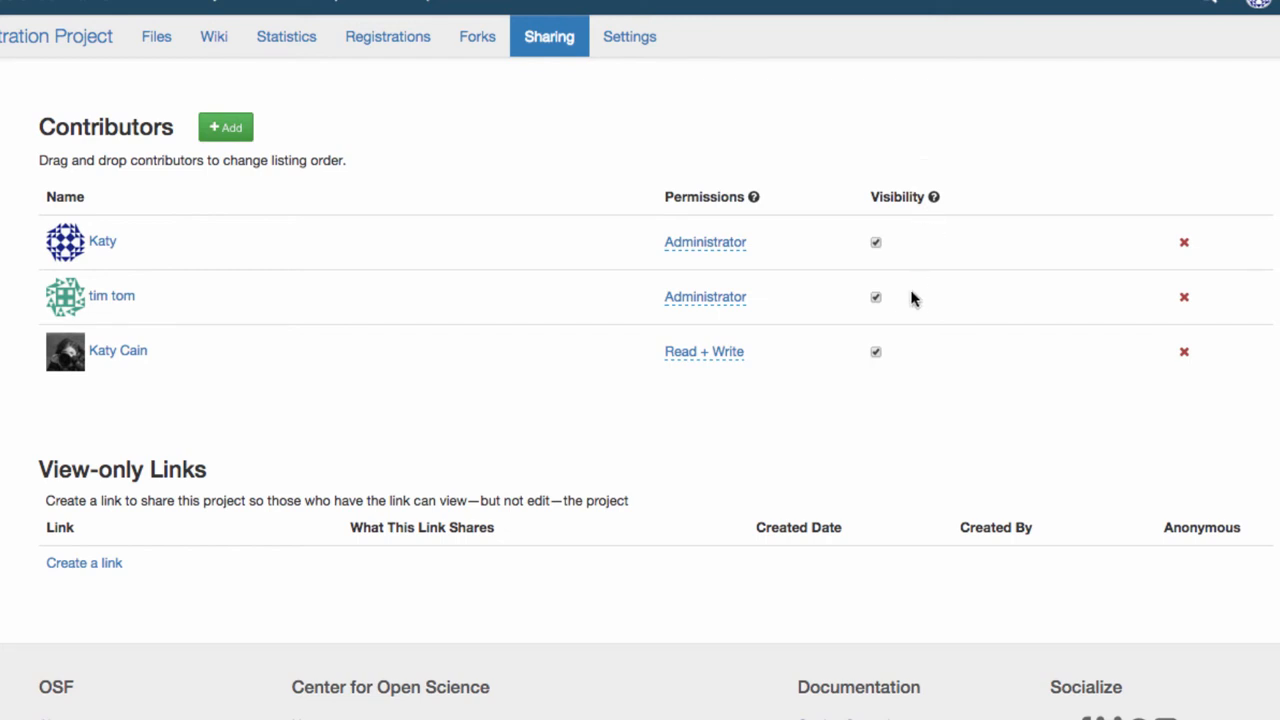